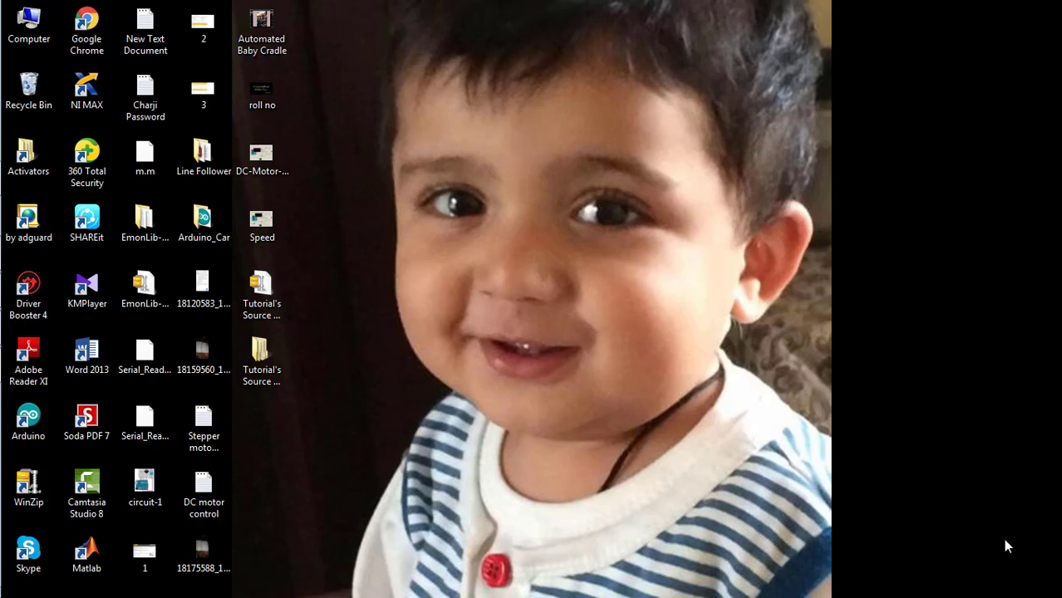
mouse_move(645, 517)
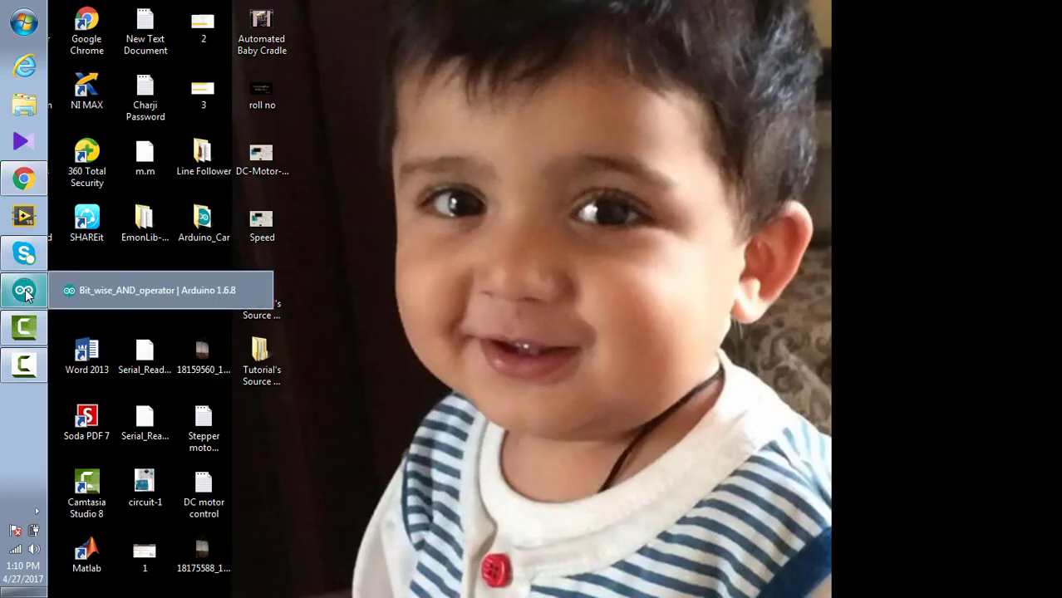
- Declare int a = 60 and int b = 90 at the top of the sketch
click(25, 290)
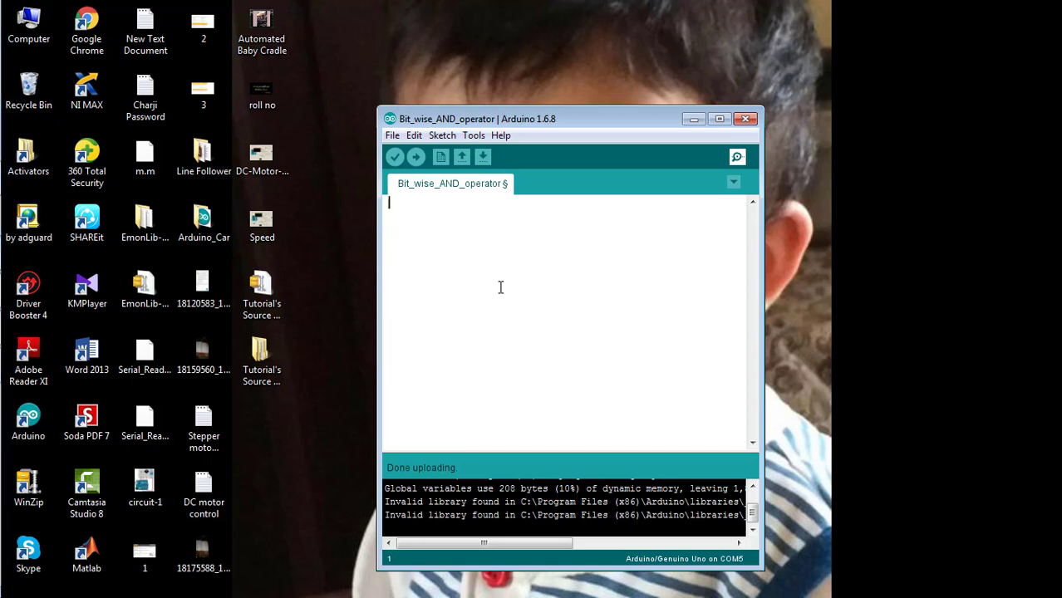
text(int a)
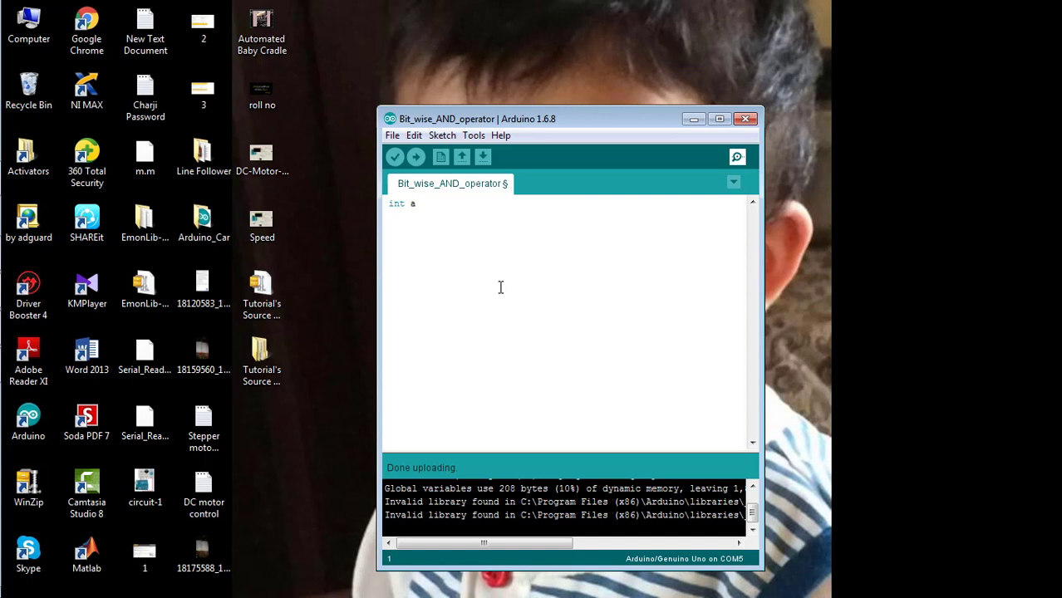
text(= 60;)
text(int b = 90;)
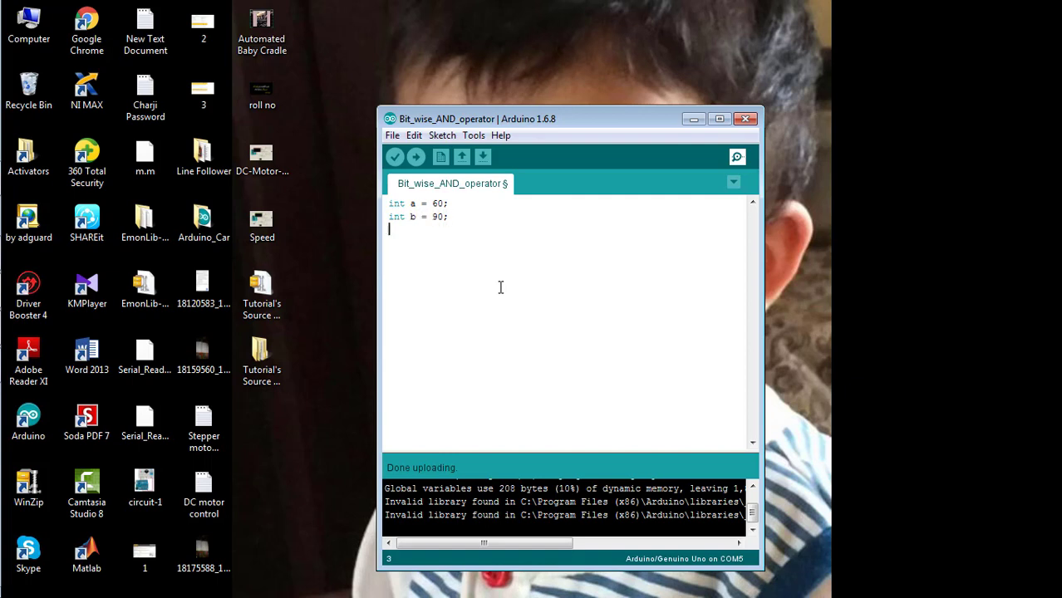
- Write void setup() { with int c = a & b inside it
text(void s)
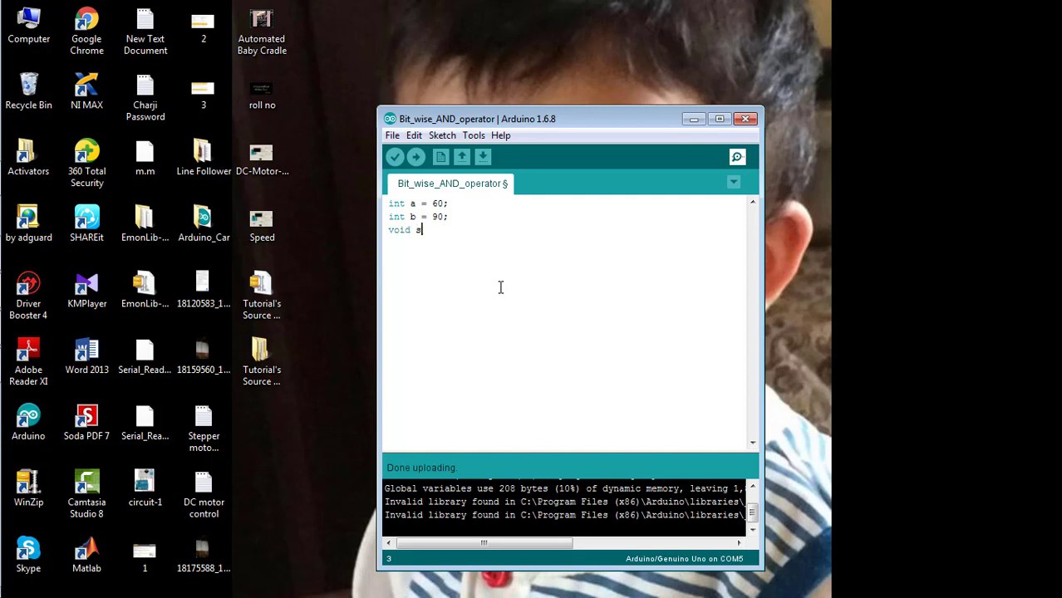
text(etup ()
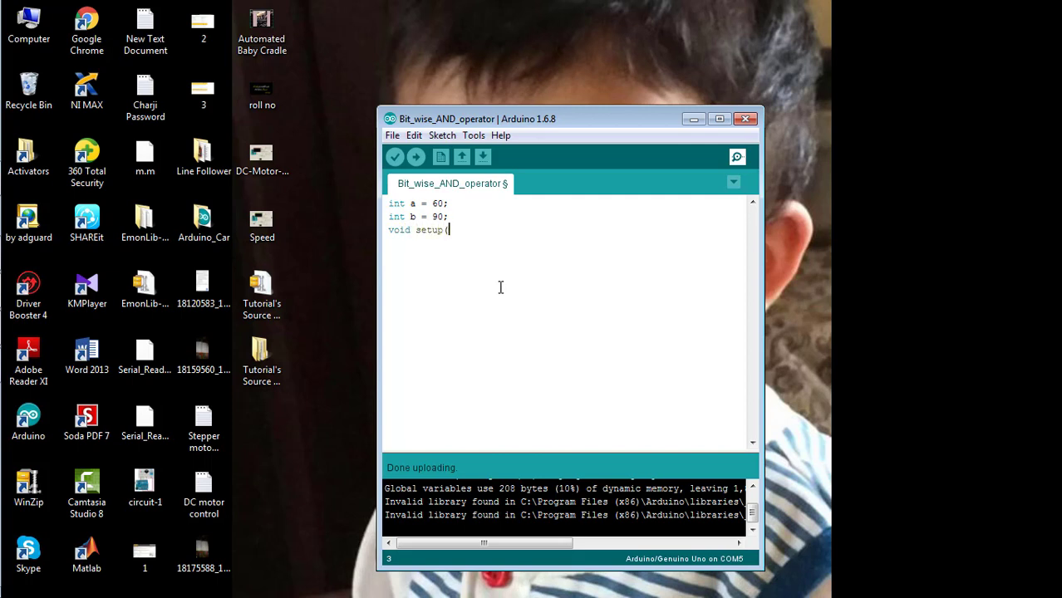
text(){)
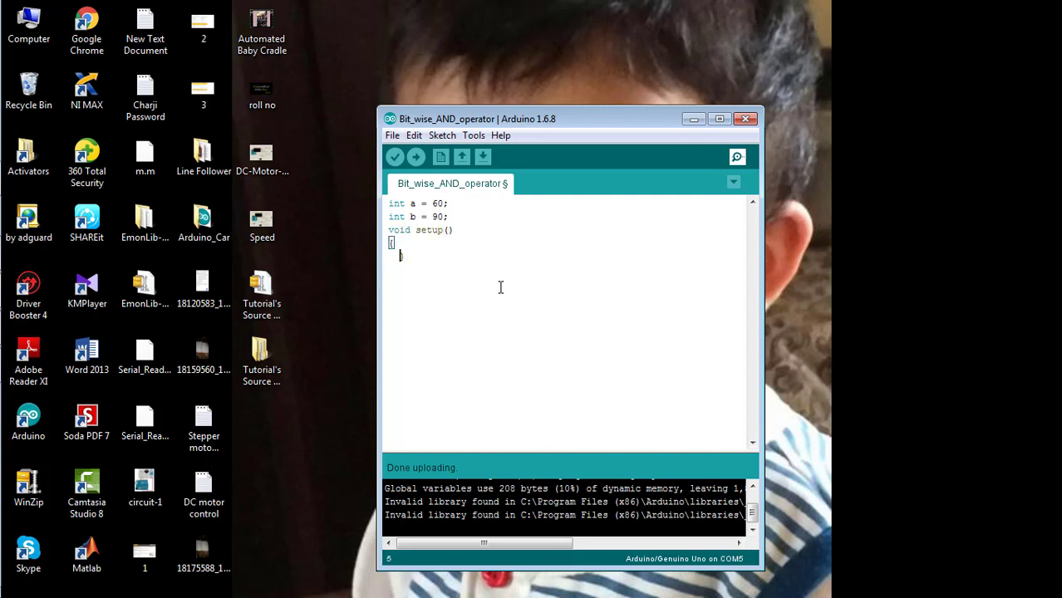
text(int)
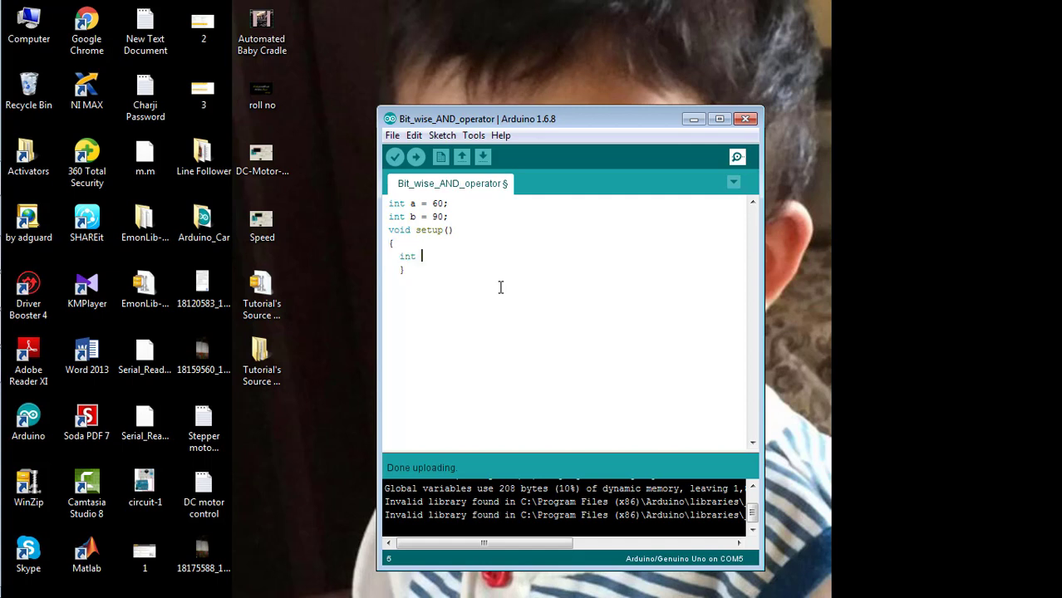
text(c =)
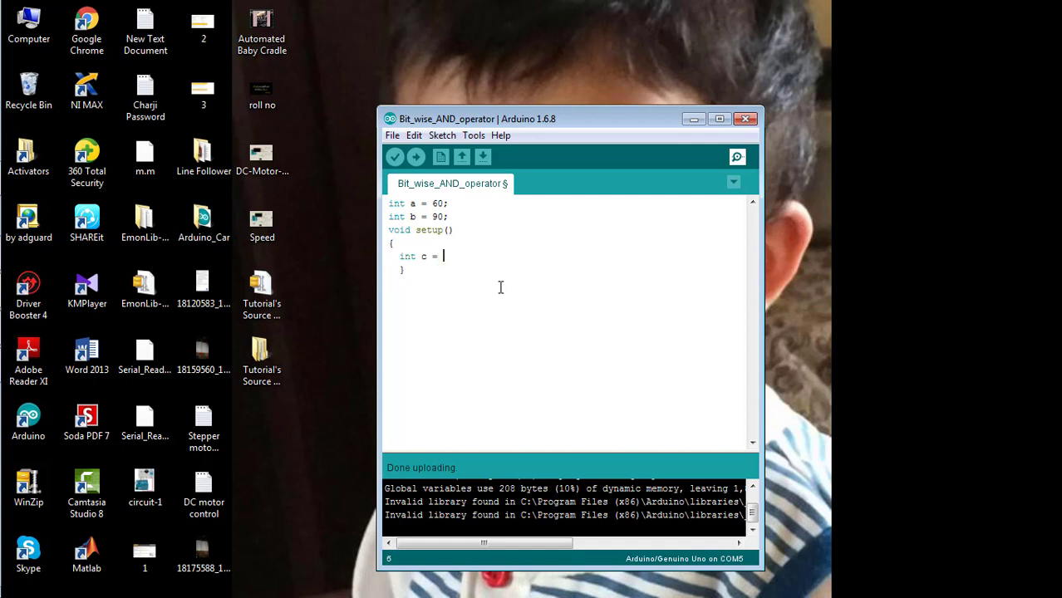
text(a)
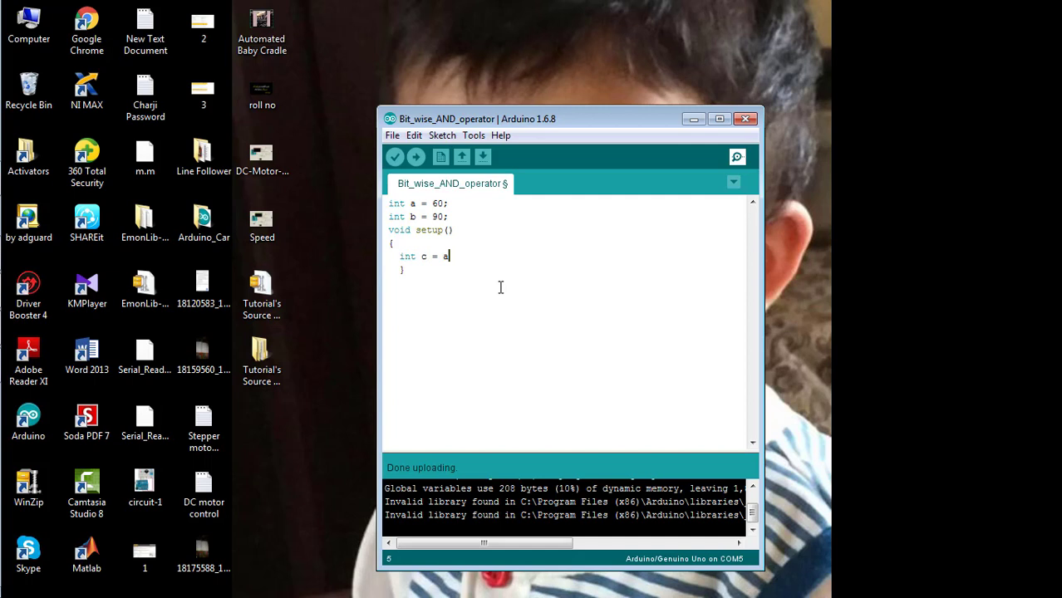
text(&)
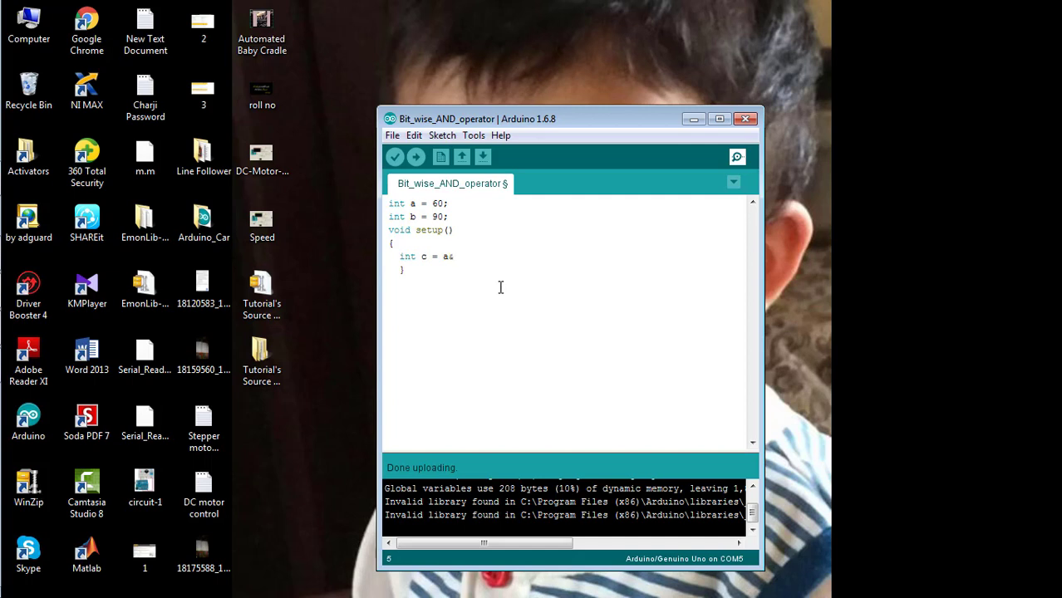
text(& b)
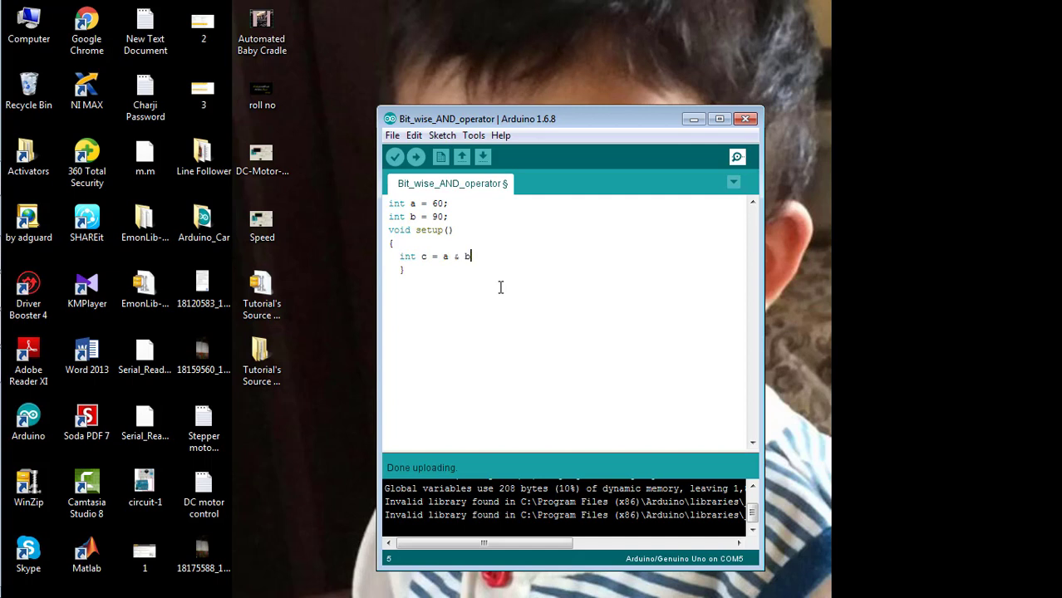
- Add Serial.begin(9600); on the line after the c assignment
key(enter)
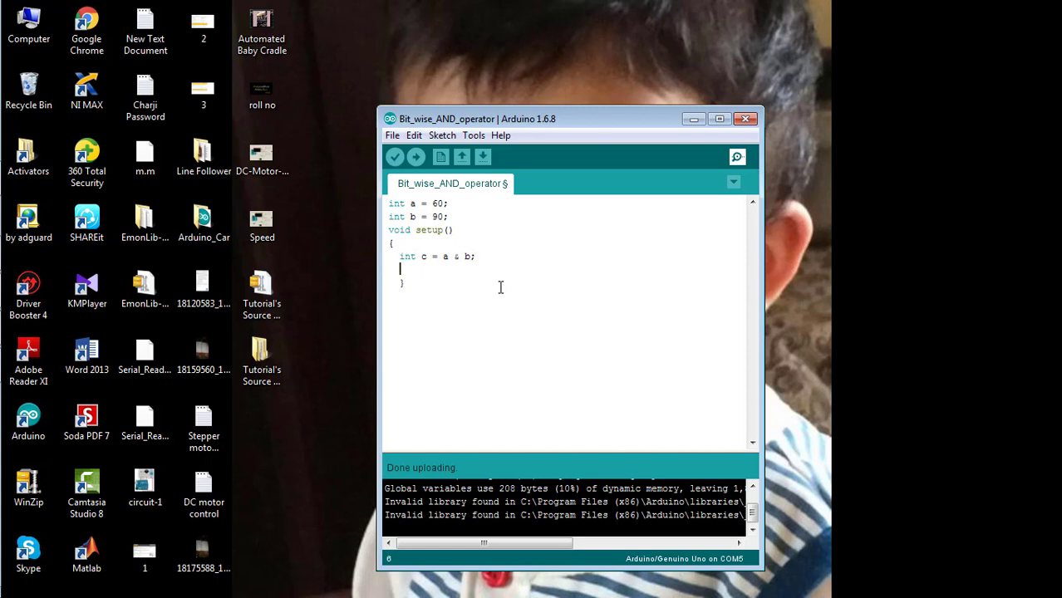
text(Seril)
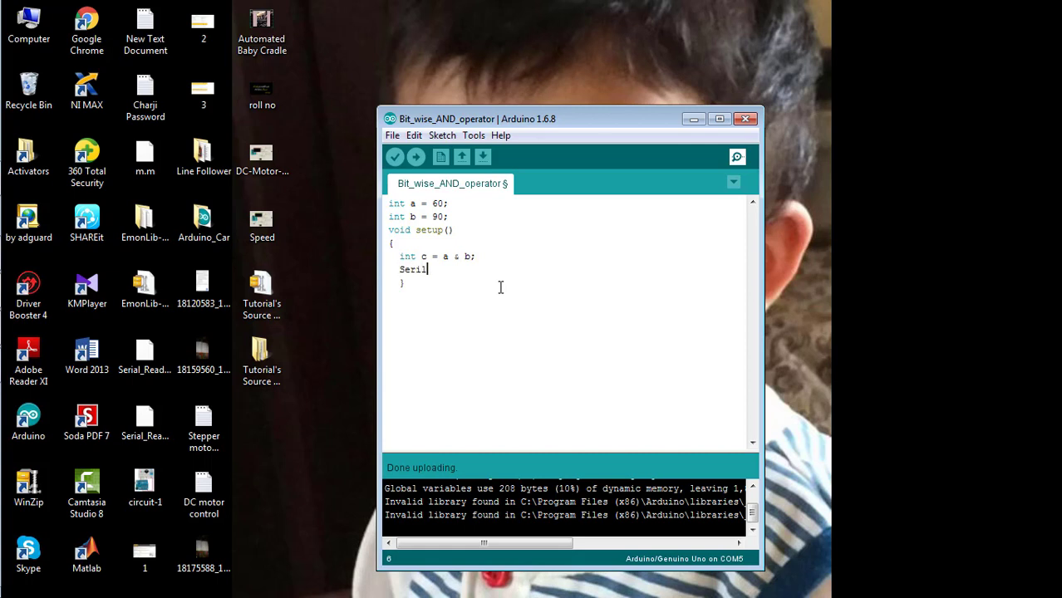
text(.beg)
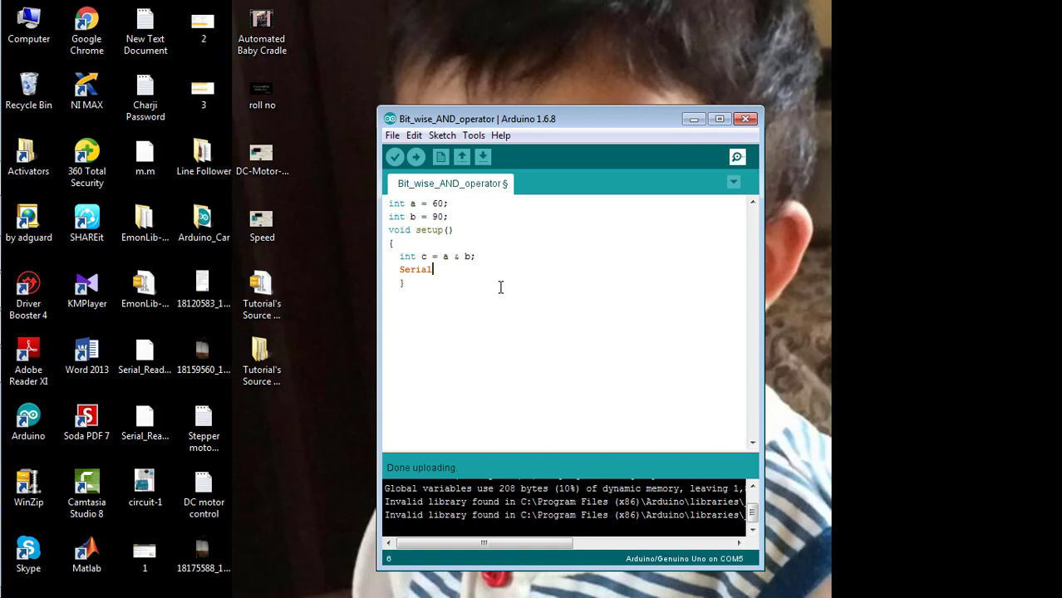
text(.be)
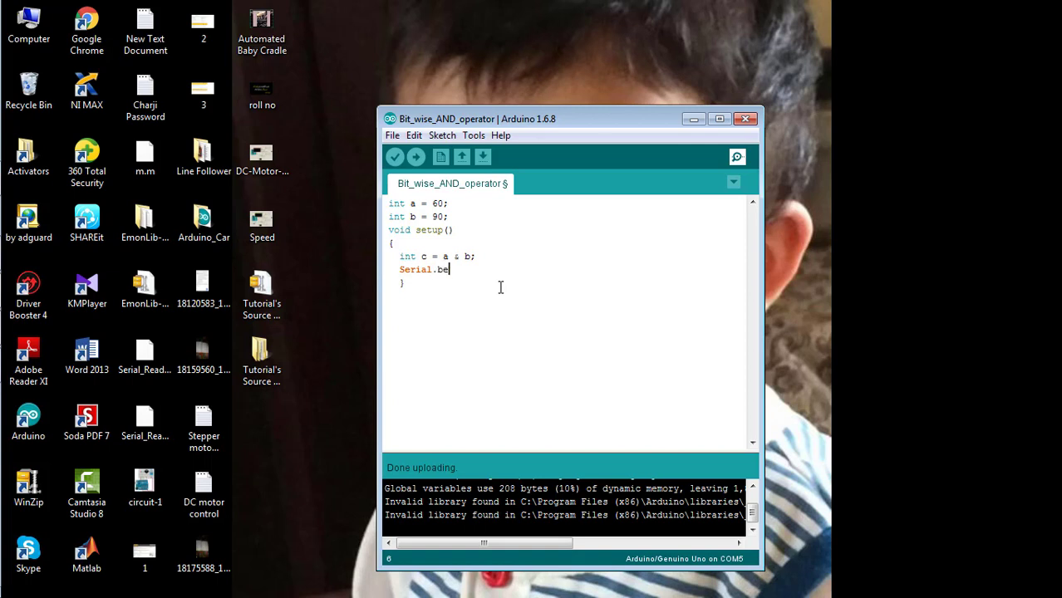
text(gin();)
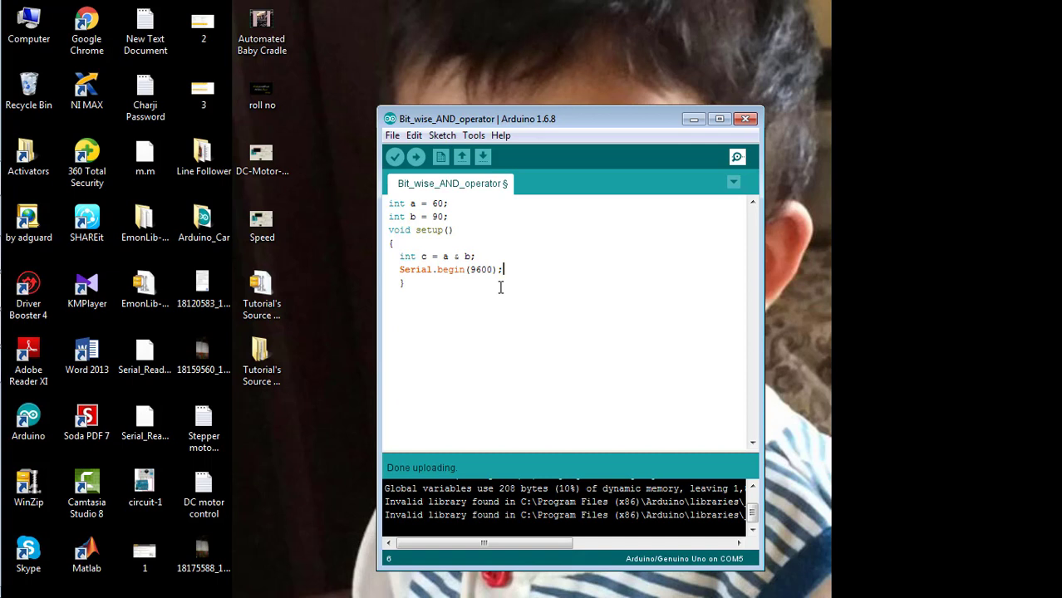
- Begin a second Serial. statement on the following line
key(Enter)
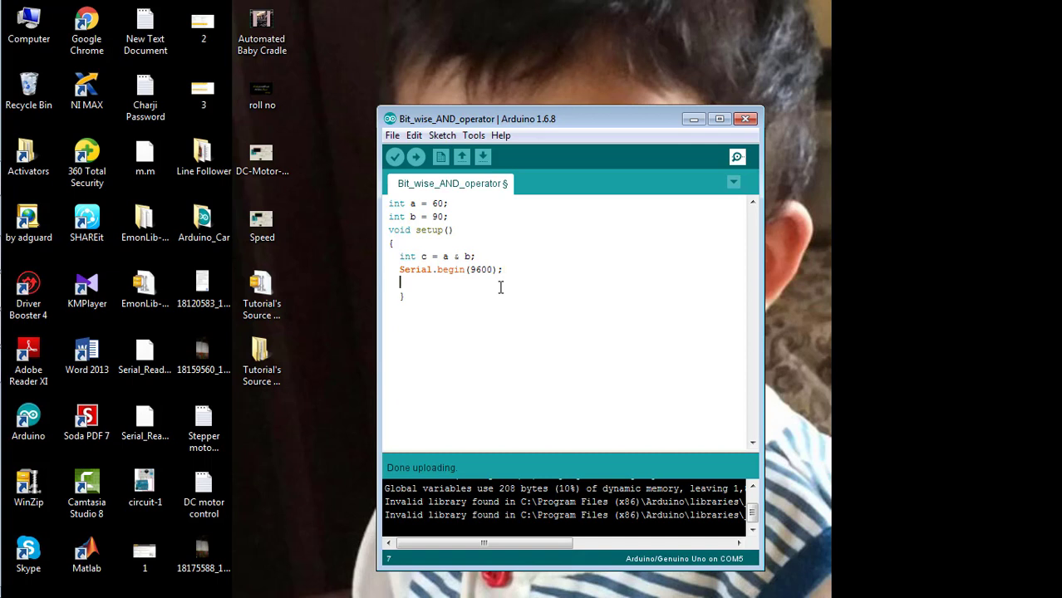
text(Ser)
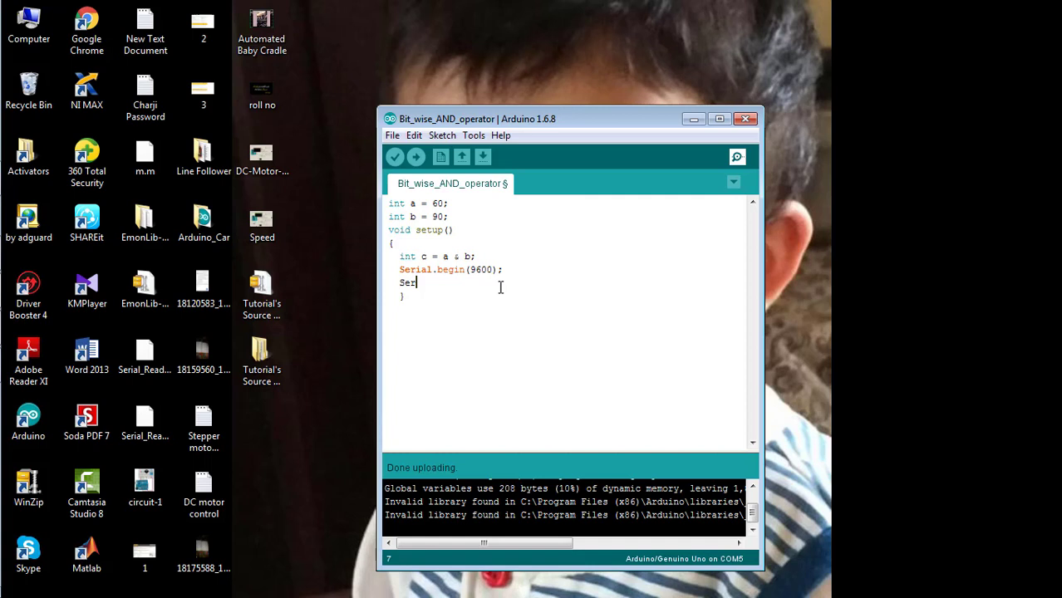
text(ial)
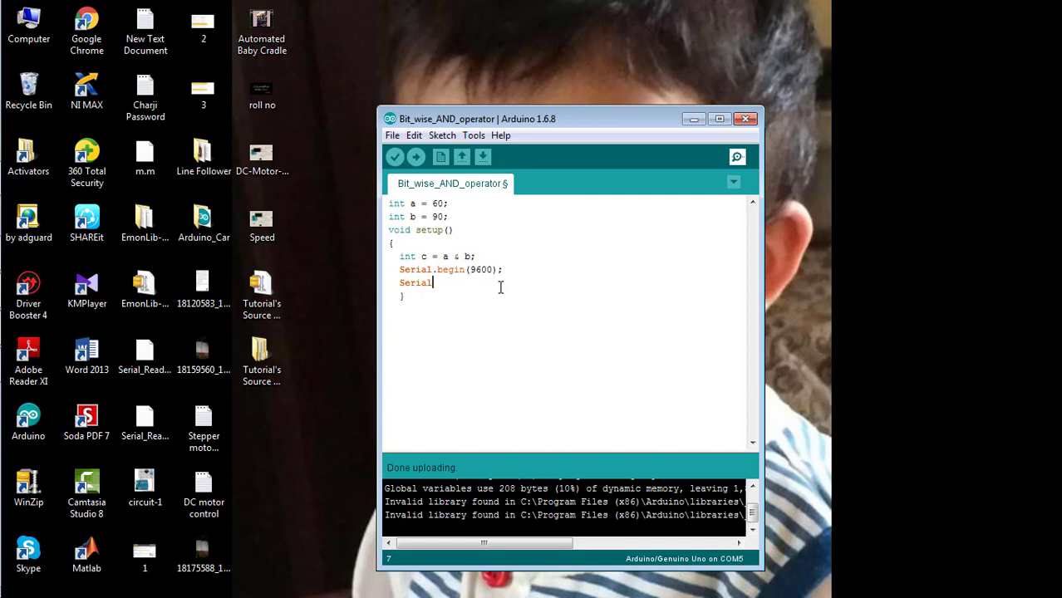
text(.)
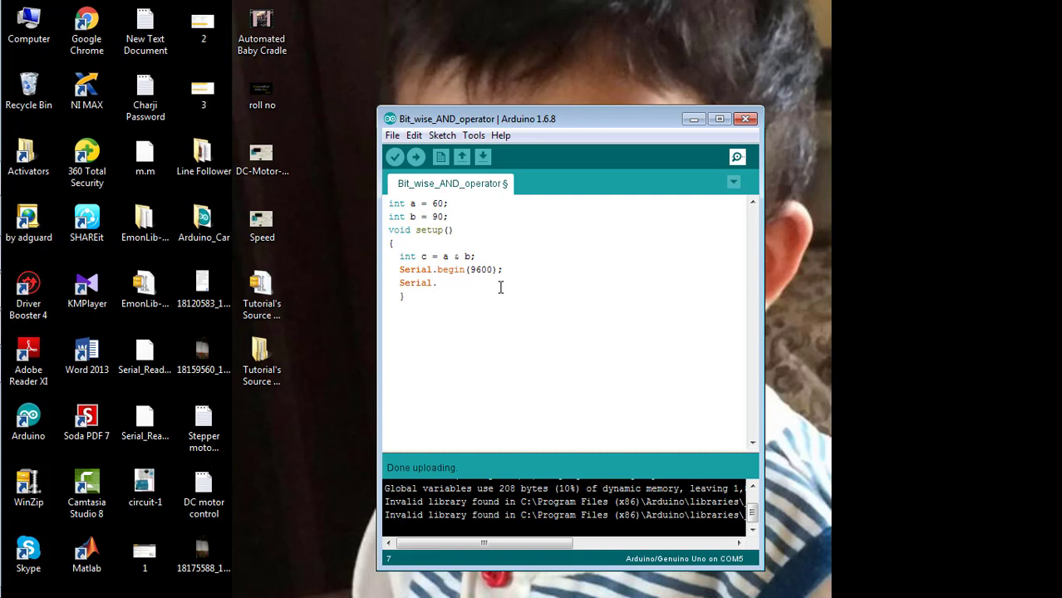
- Complete Serial.print("c = "); to label the output
text(println)
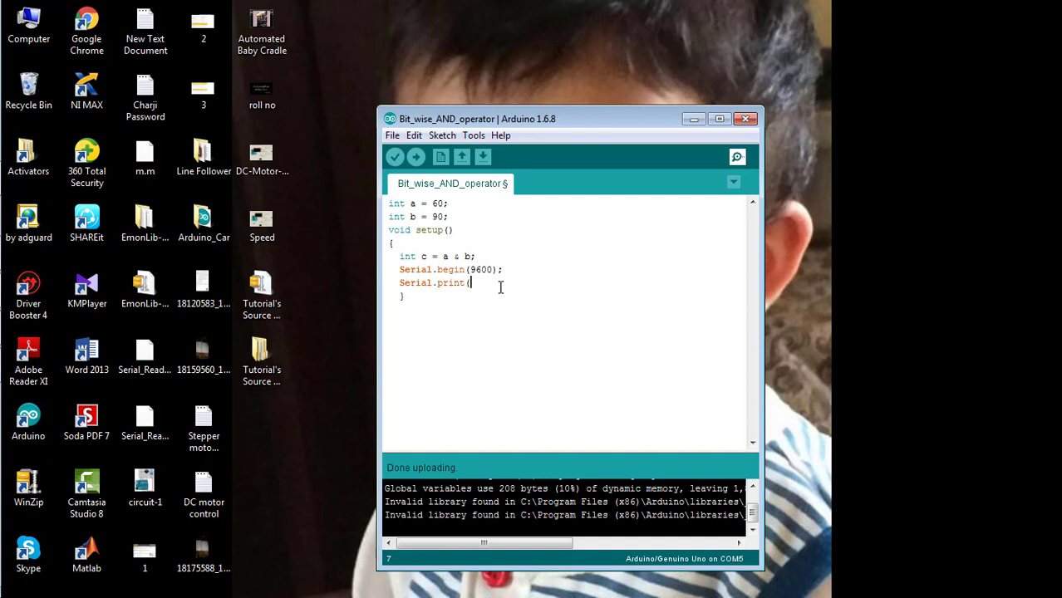
text();)
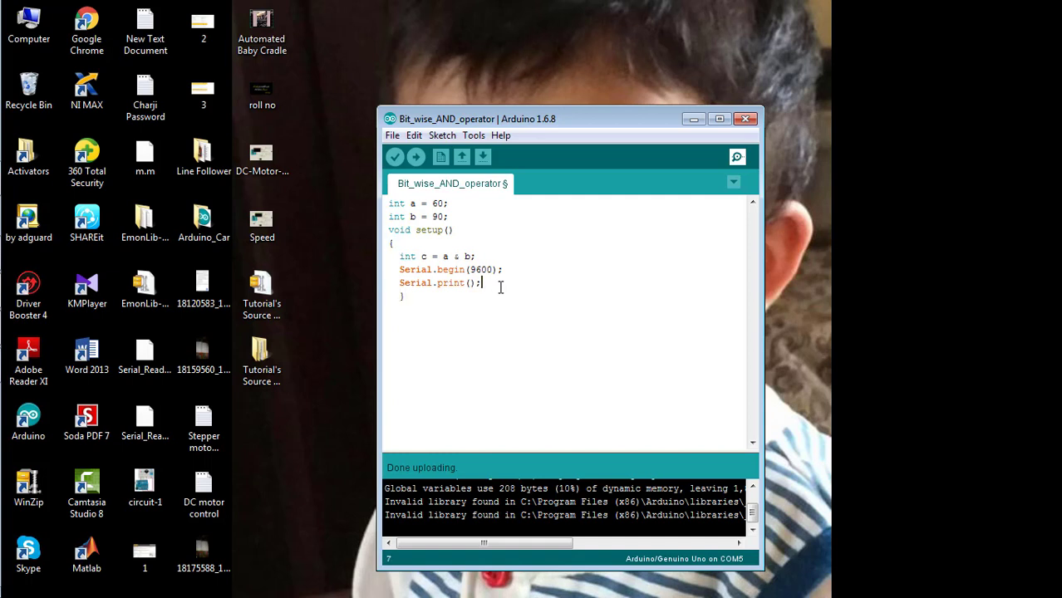
text(c)
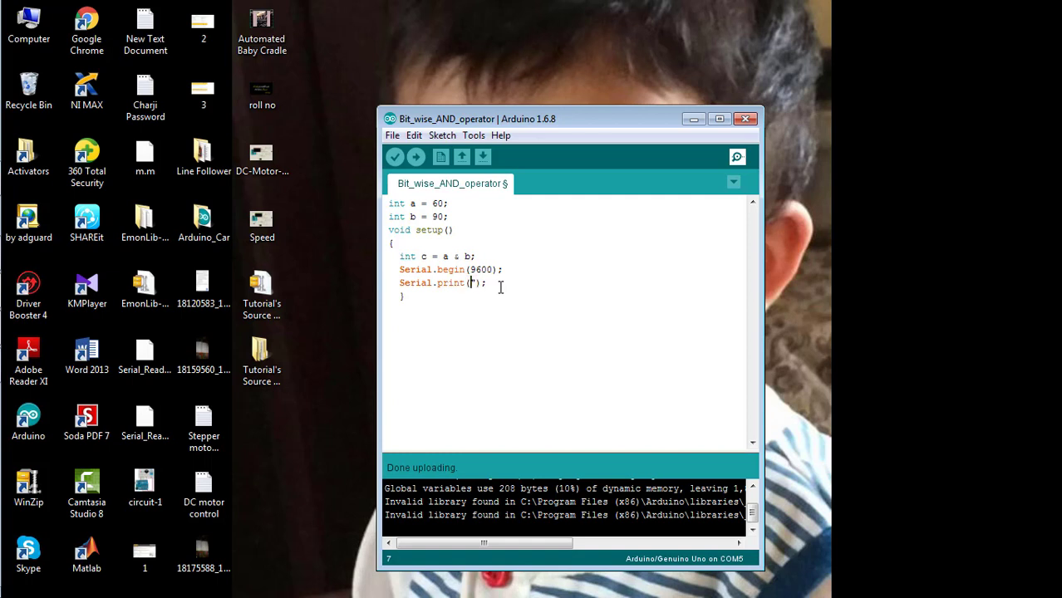
text(c = ")
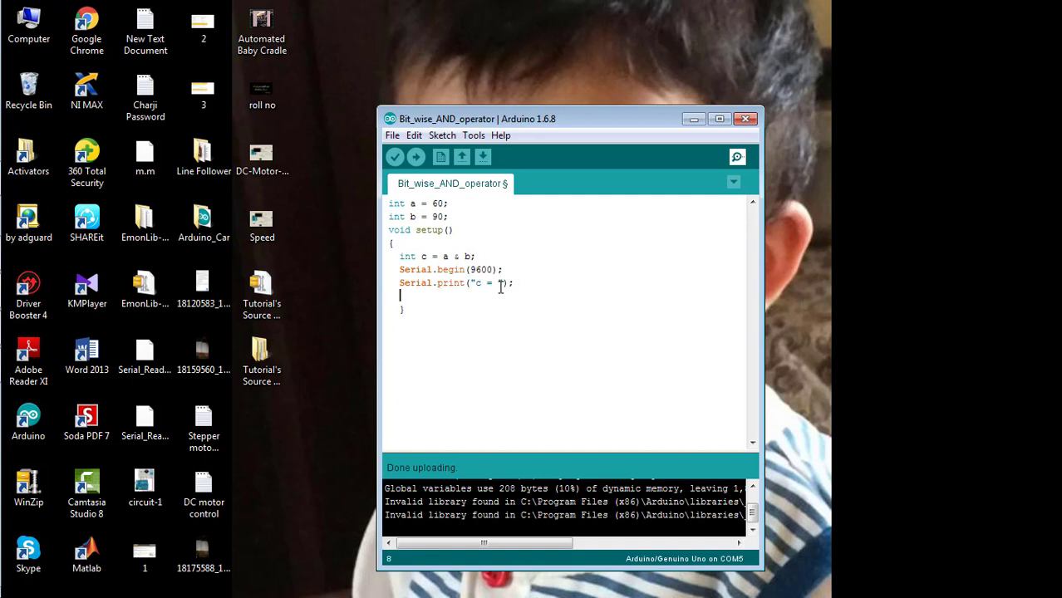
- Add Serial.println(c);, close setup() and begin the void loop declaration
text(Serial)
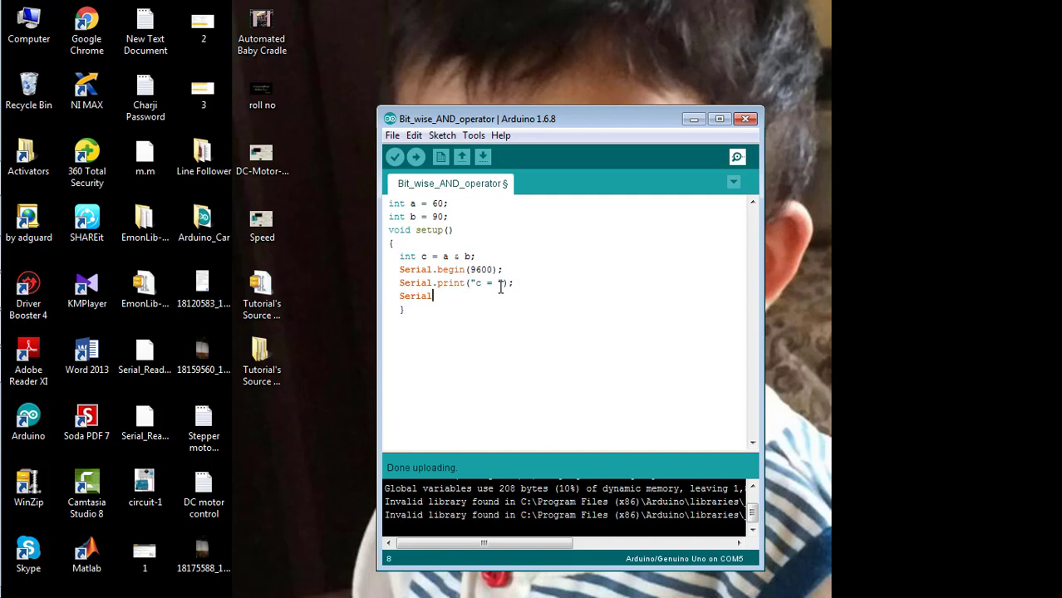
text(prin)
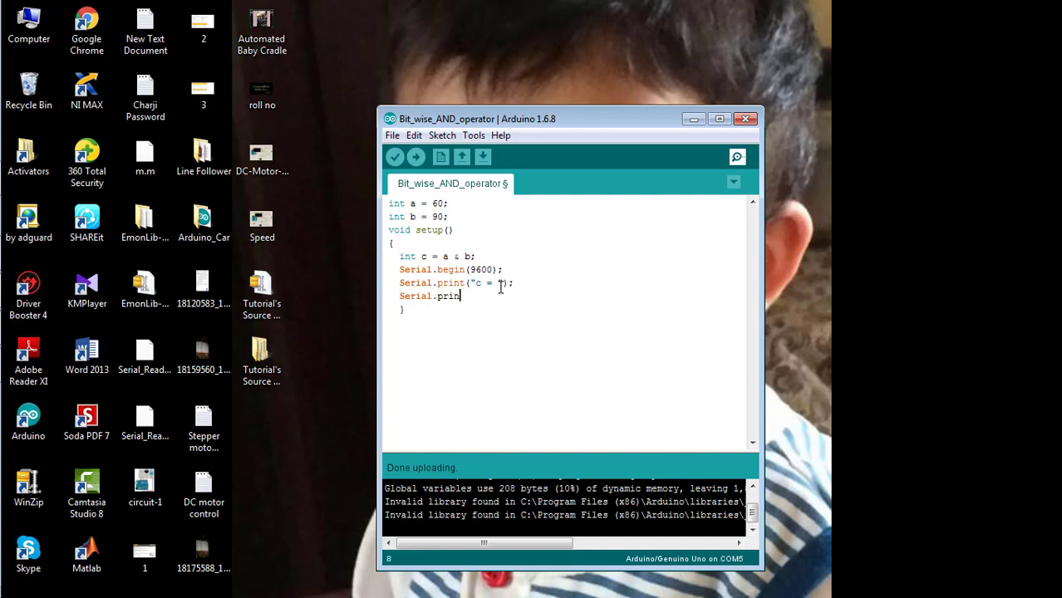
text(ln(c))
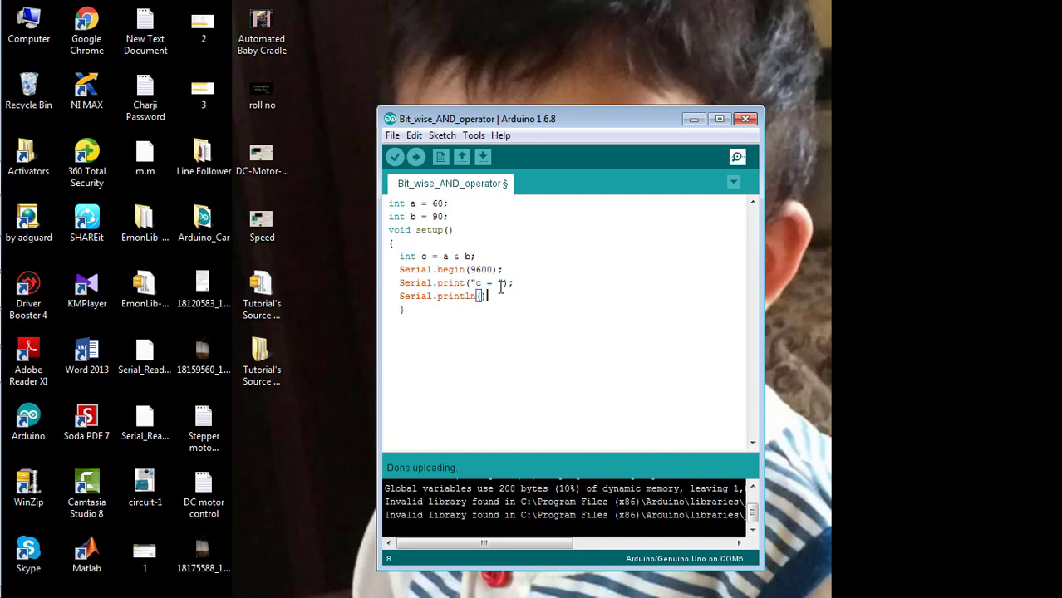
text(c)
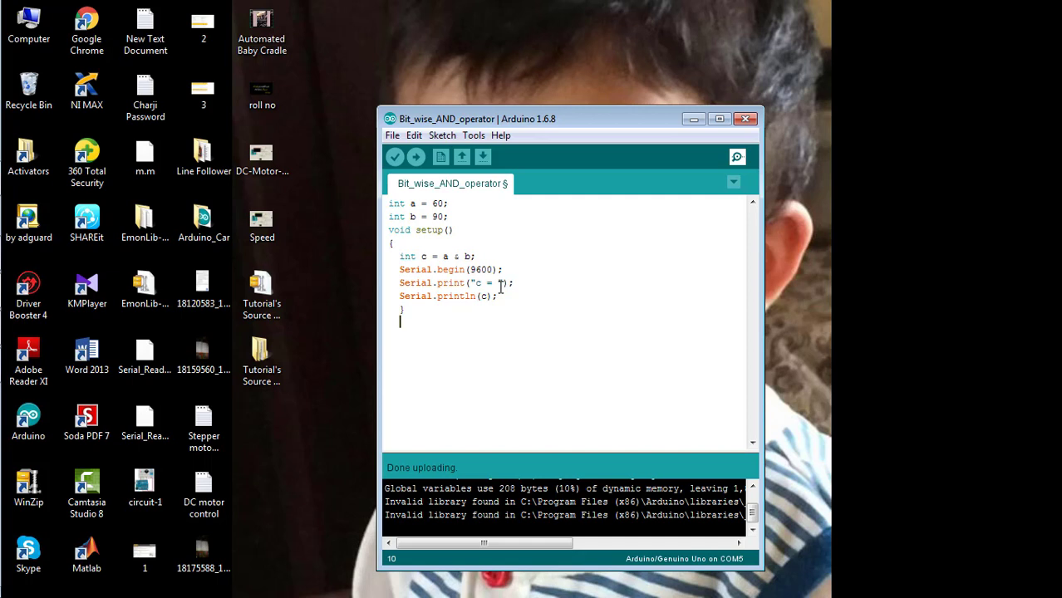
text(void loop)
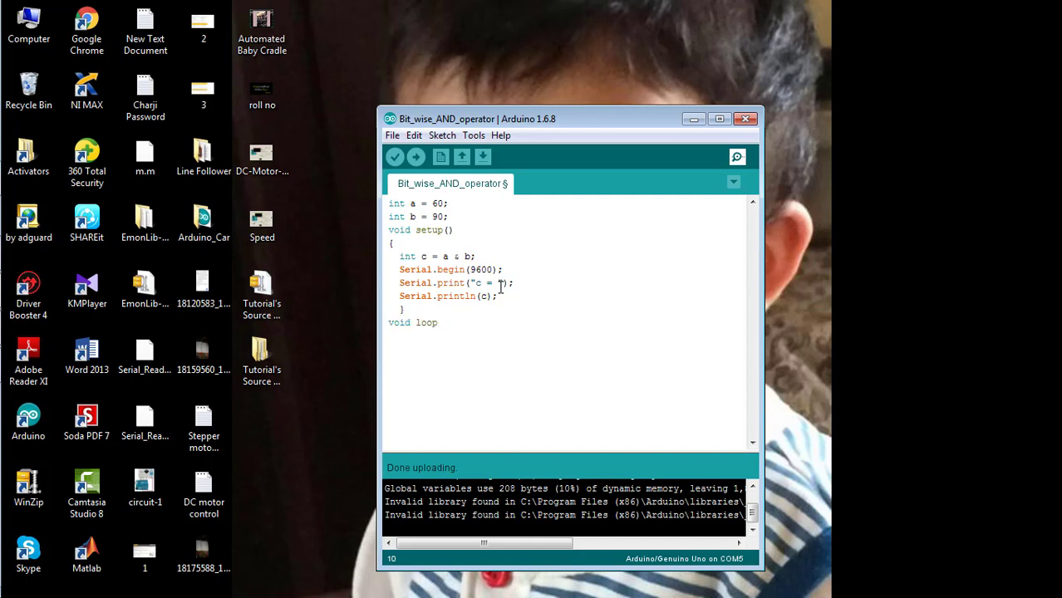
- Finish loop() with empty braces and confirm Arduino/Genuino Uno in Tools > Board
text(())
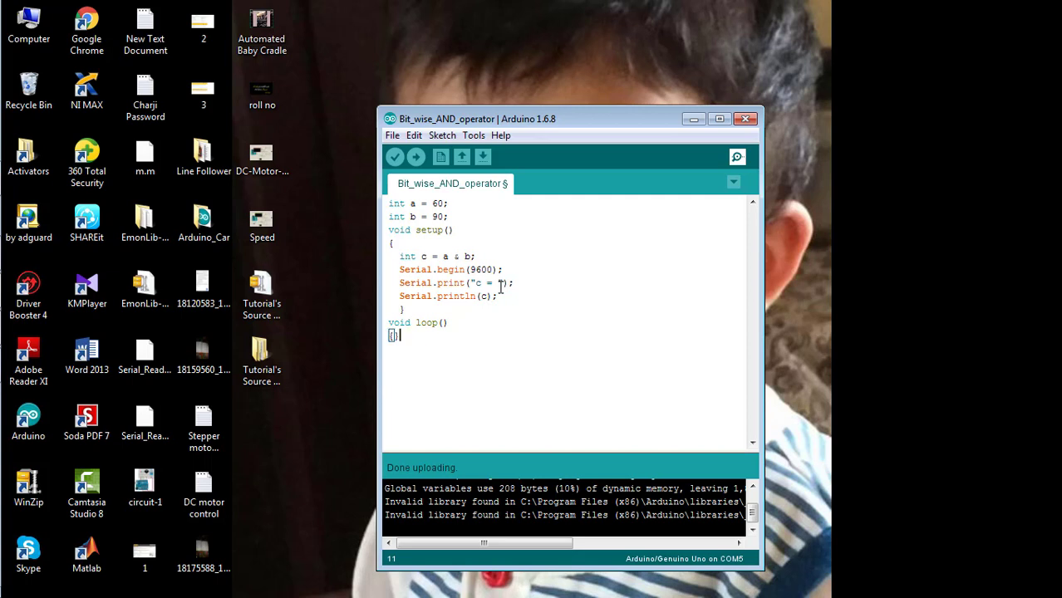
key(enter)
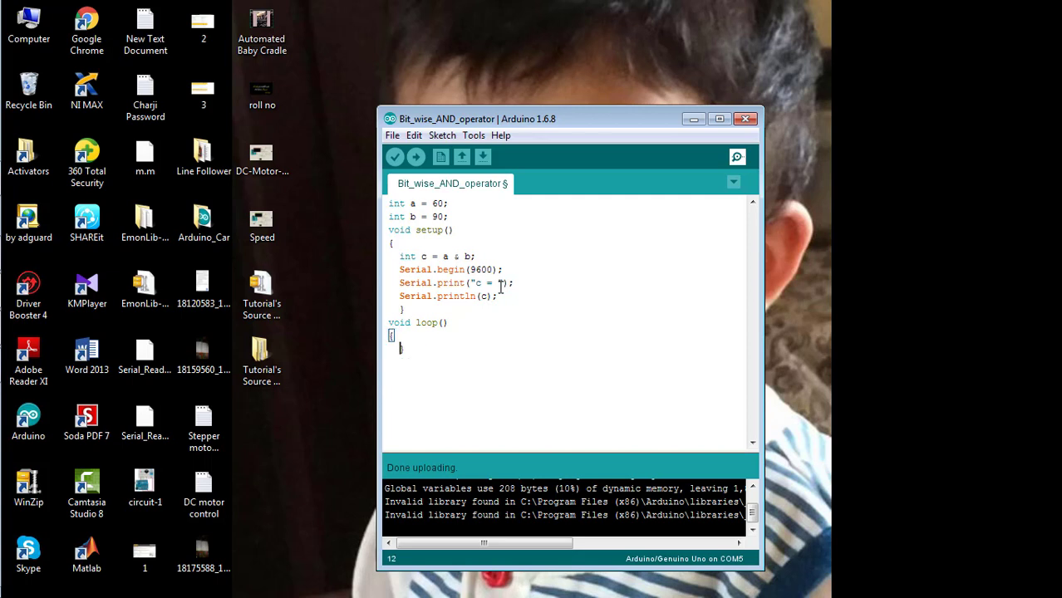
click(473, 136)
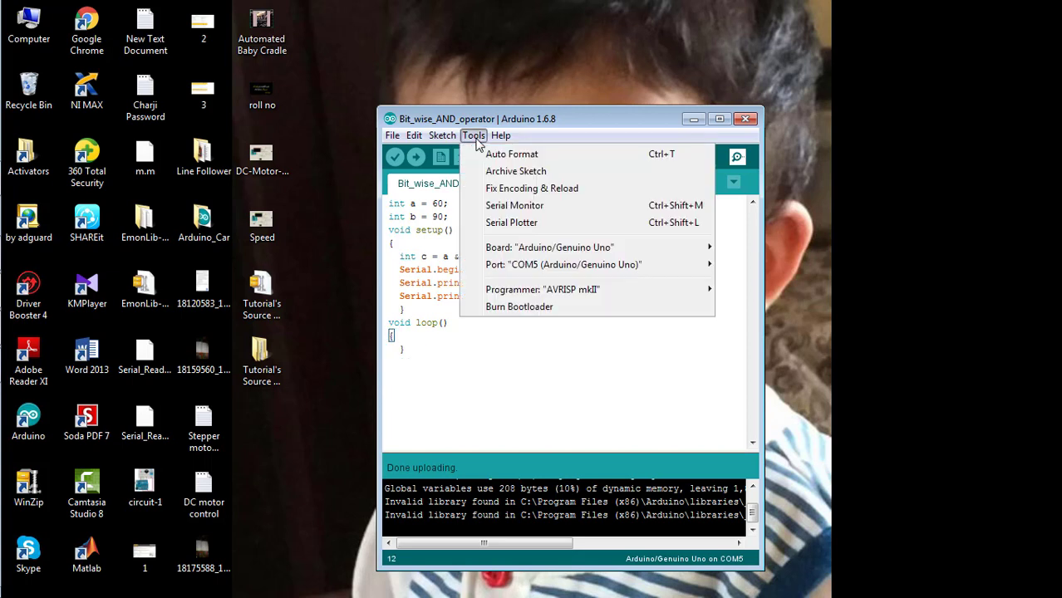
click(549, 246)
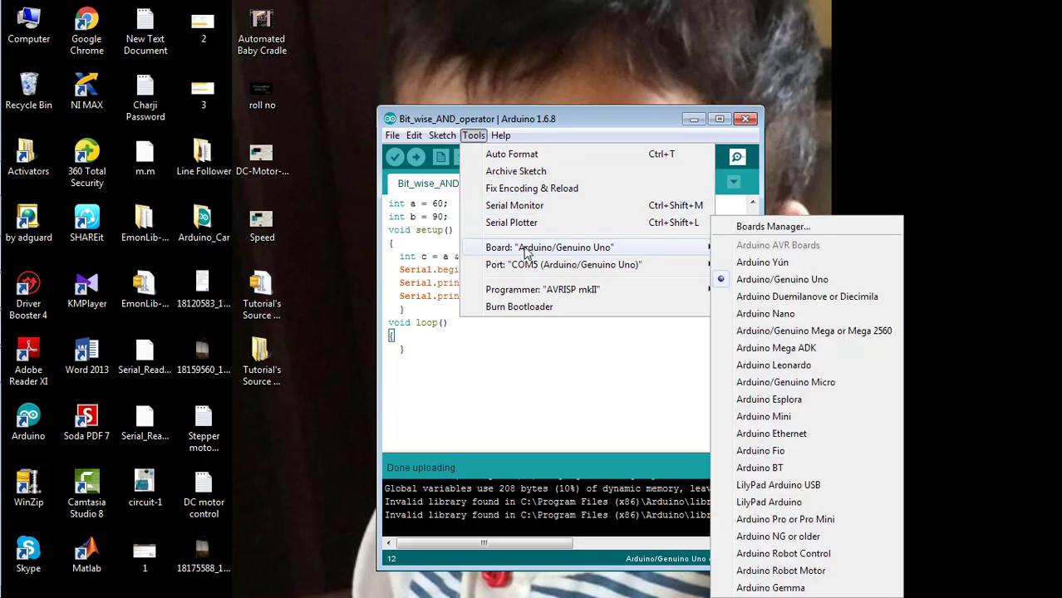
mouse_move(582, 264)
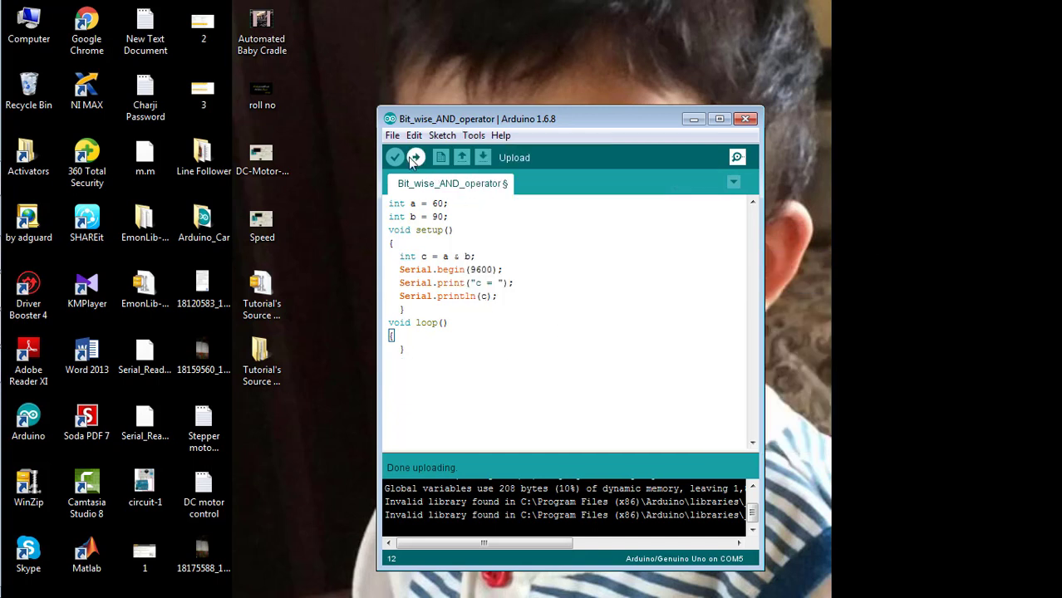
- Compile the sketch (2,172 bytes) and upload it to the Arduino/Genuino Uno
click(396, 156)
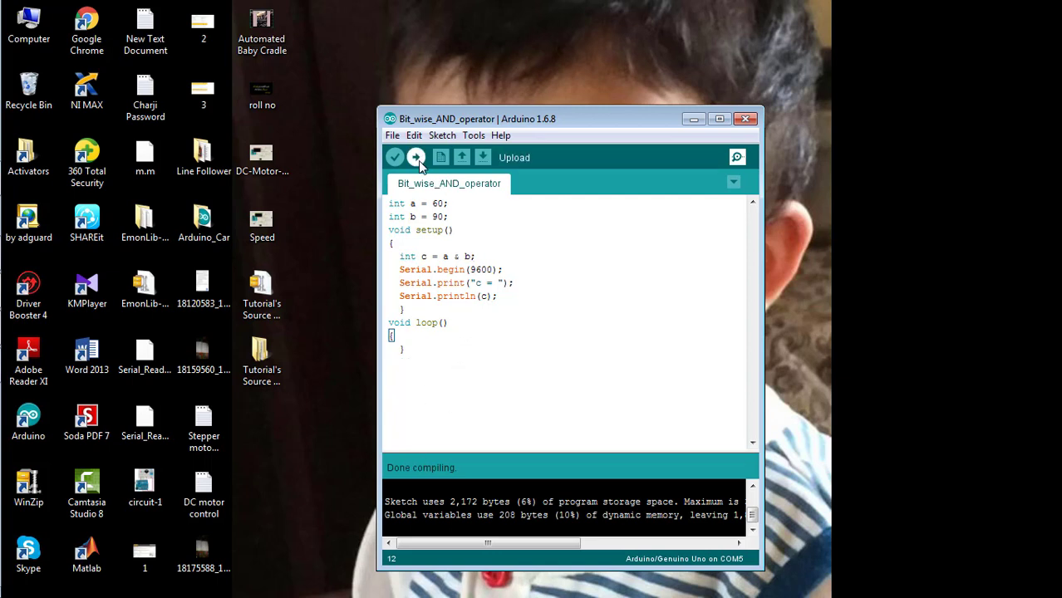
click(416, 156)
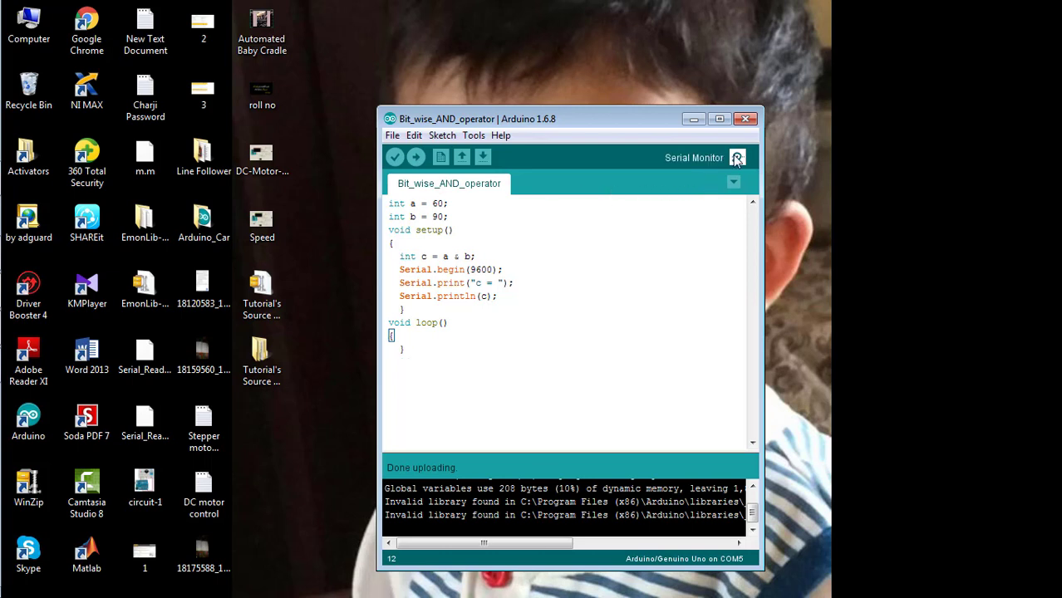
- Read c = 24 in the COM5 Serial Monitor, then close the monitor window
click(738, 156)
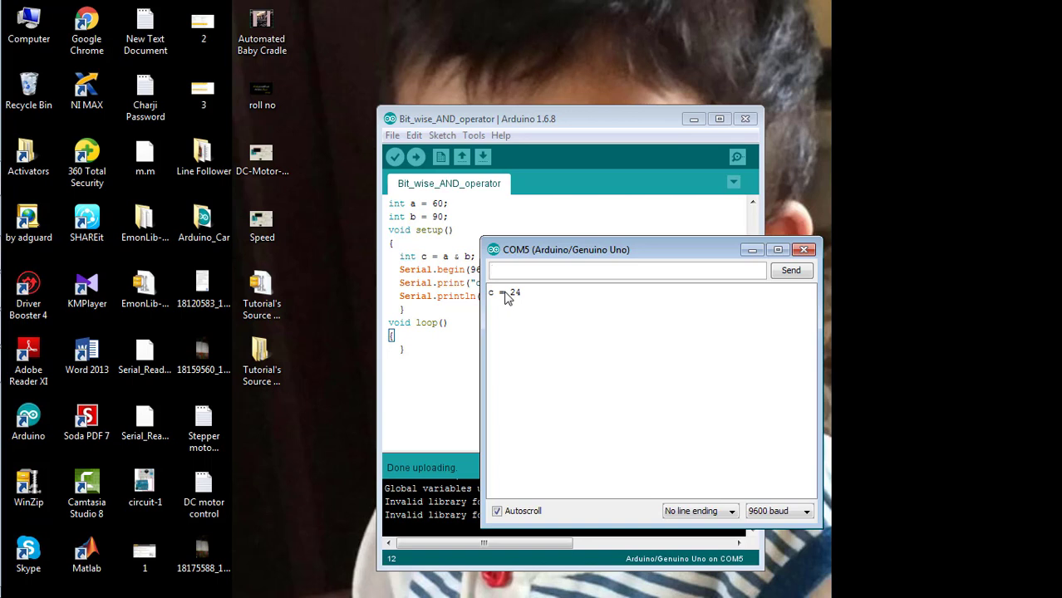
mouse_move(509, 299)
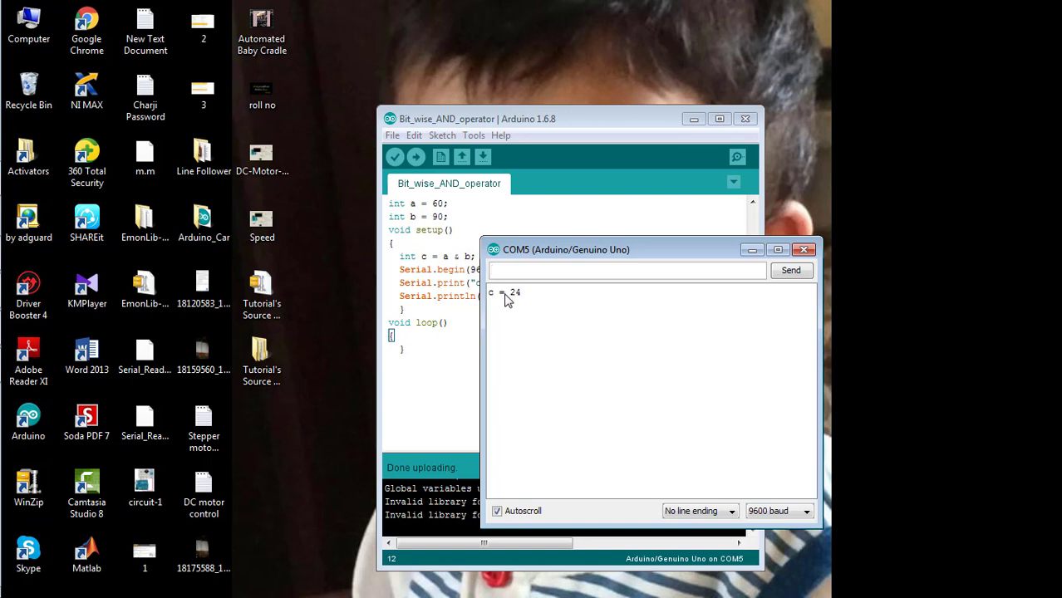
mouse_move(562, 256)
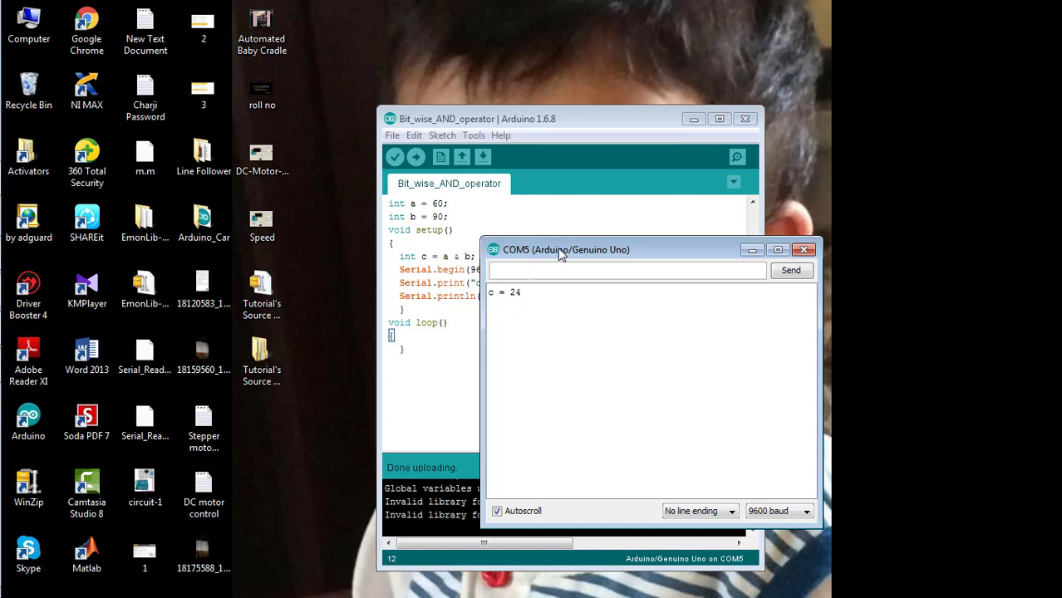
click(805, 250)
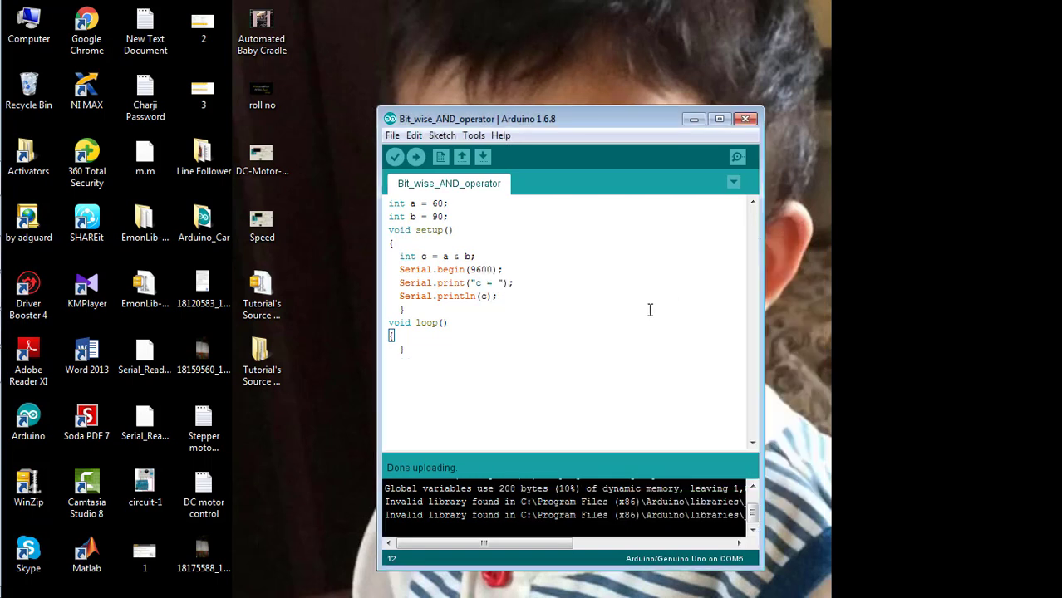
mouse_move(591, 330)
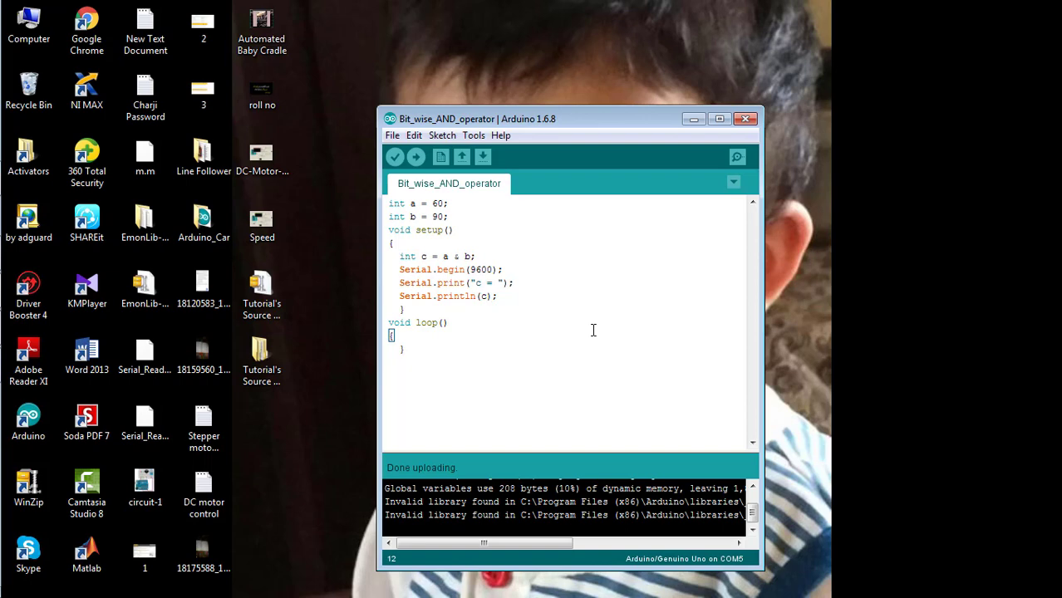